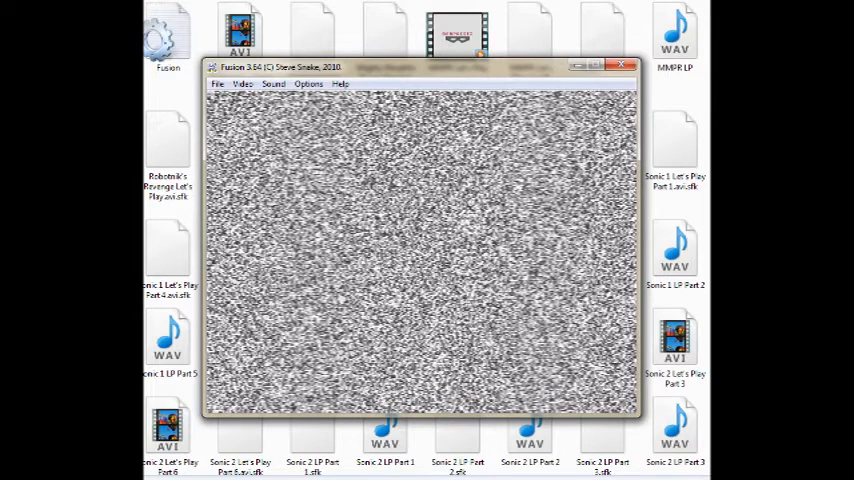
- Turn on Log AVI File from Kega Fusion's Video menu
left_click(217, 82)
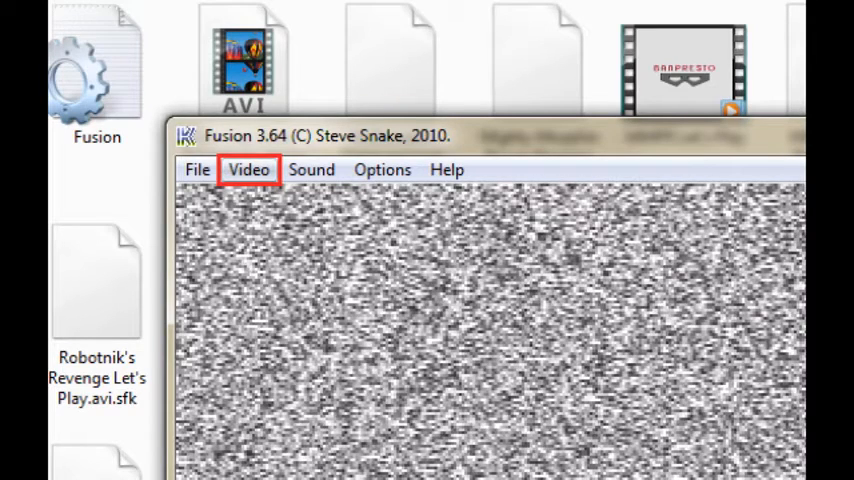
left_click(248, 169)
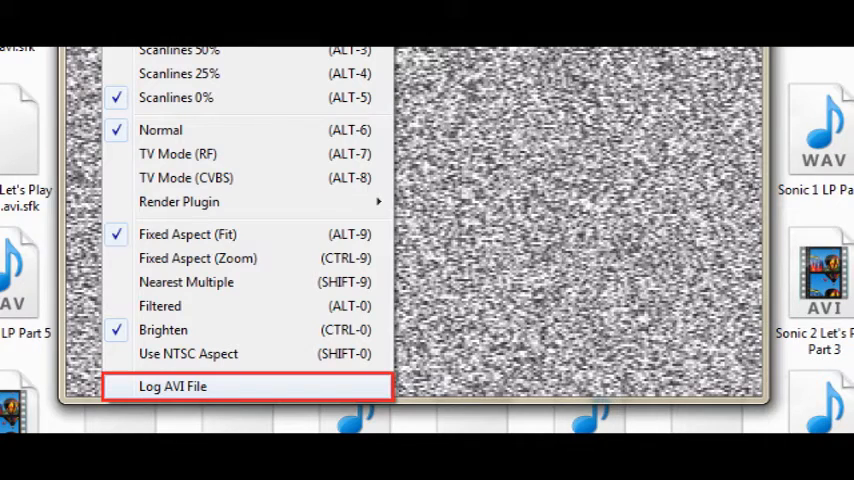
left_click(180, 385)
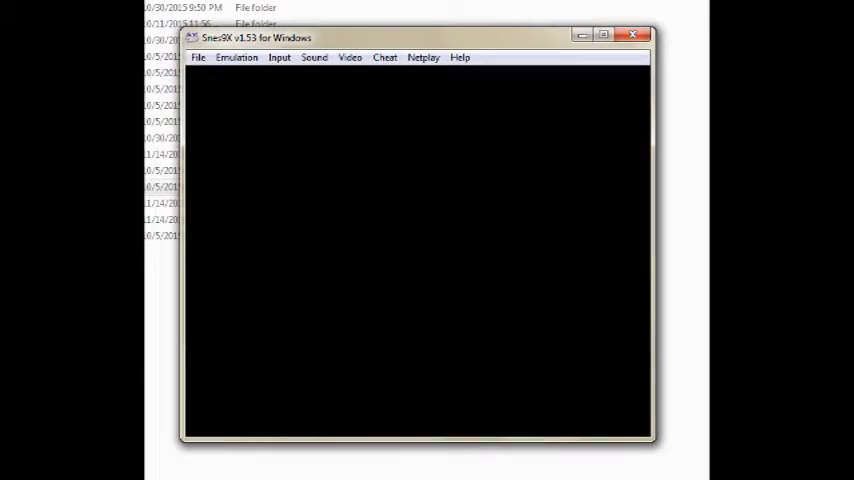
- Choose Start AVI Recording from the Snes9x File menu
left_click(198, 57)
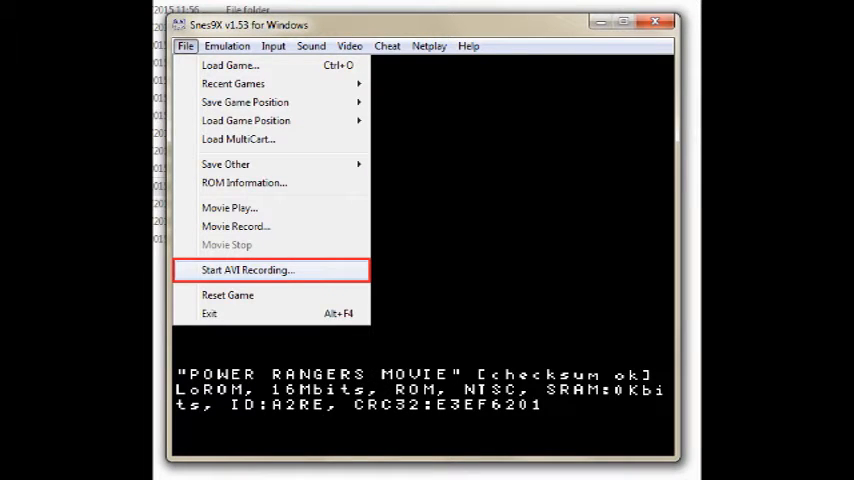
left_click(247, 270)
type("Example")
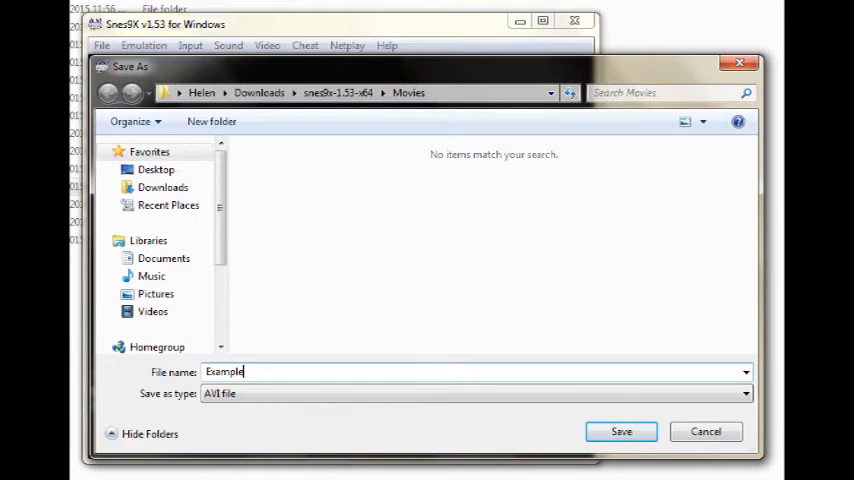
- Save the recording as Example and confirm Microsoft Video 1 compression at quality 100
left_click(633, 431)
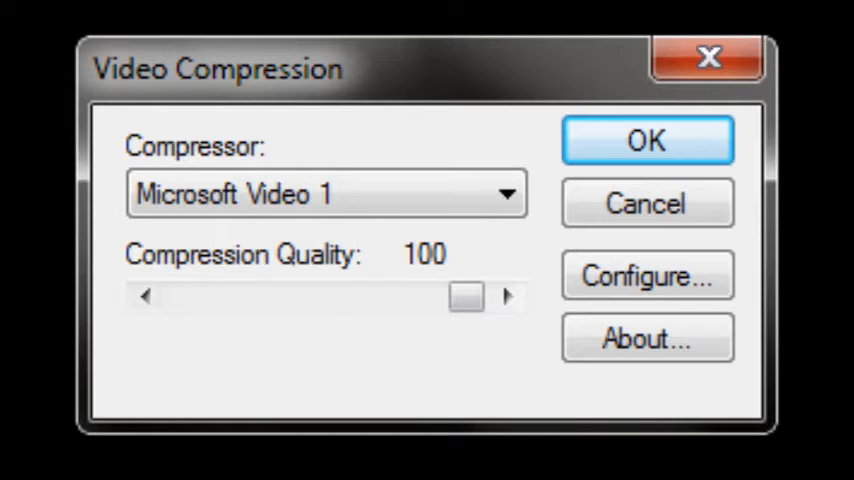
left_click(647, 140)
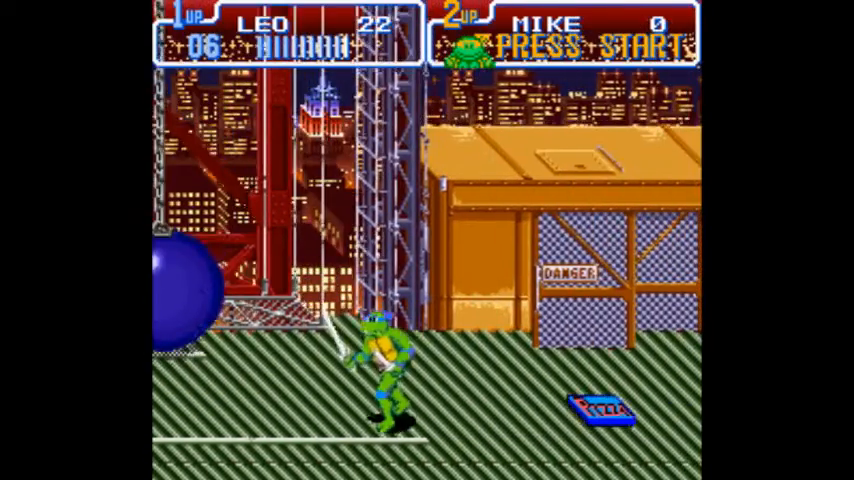
- Move Leo right through the Turtles level to show sample footage
key("Right")
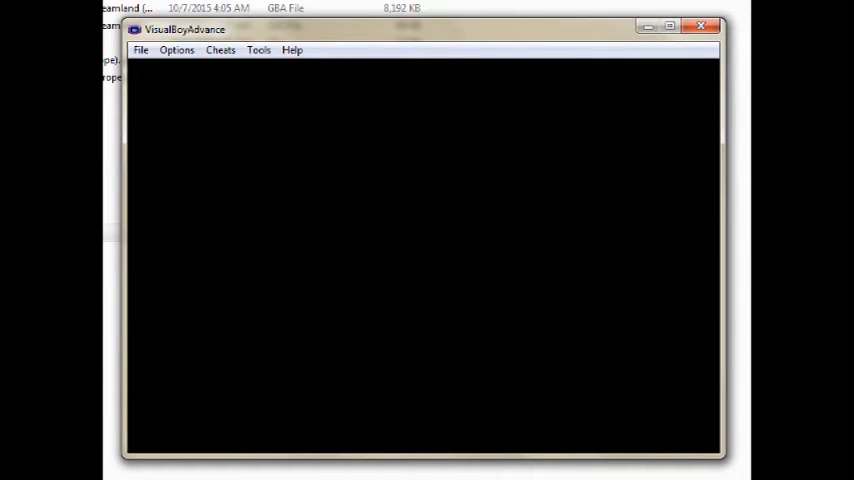
- Choose Start AVI recording from VisualBoyAdvance's Tools > Record submenu
left_click(142, 50)
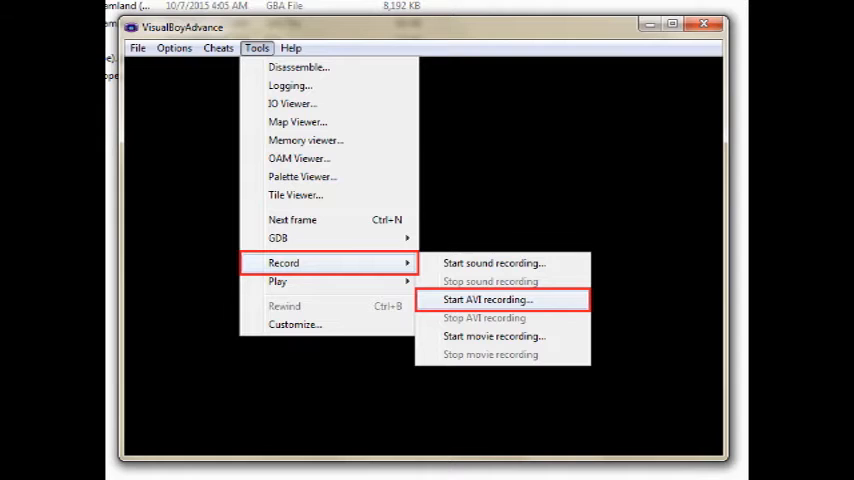
left_click(486, 299)
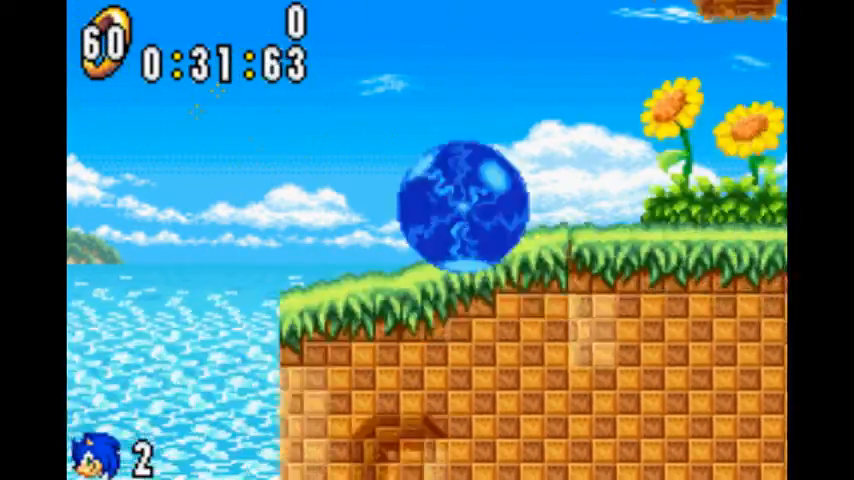
- Roll Sonic right along the seaside cliff, raising the ring count to 63
key("Right")
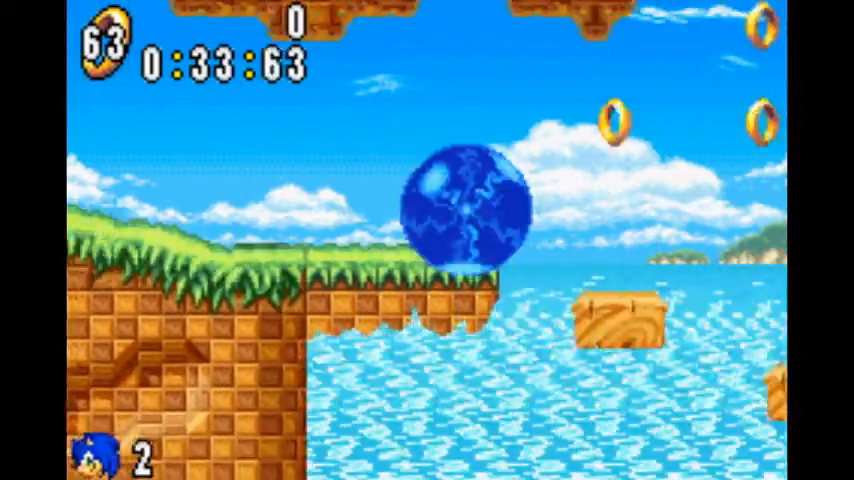